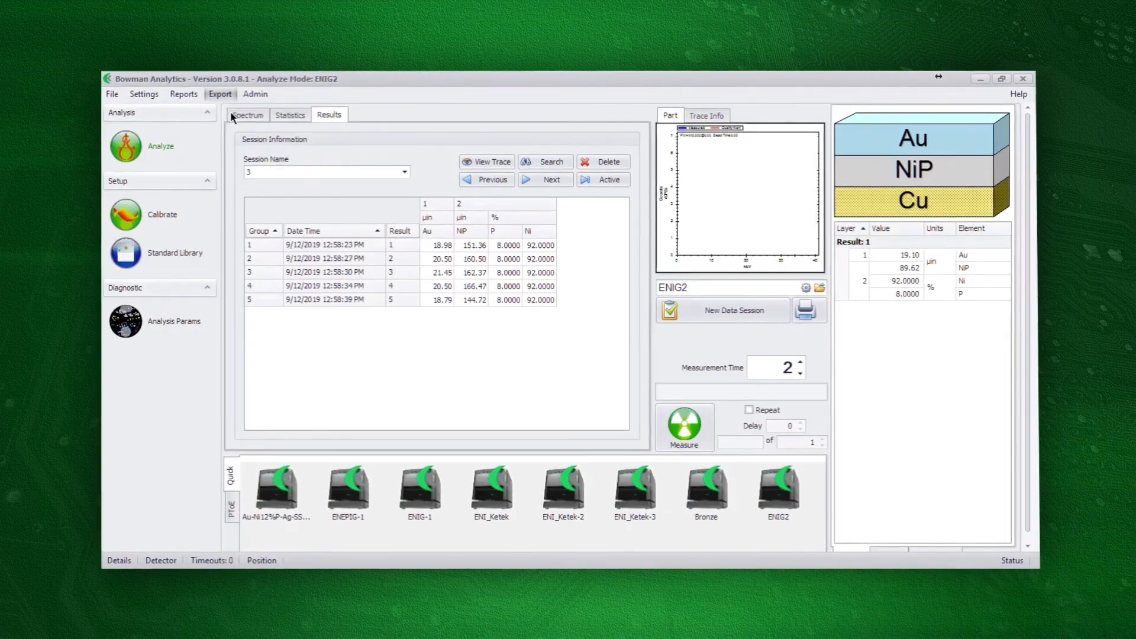
Choose the Export results option to open the Save As dialog for the session 3 text file.
click(220, 93)
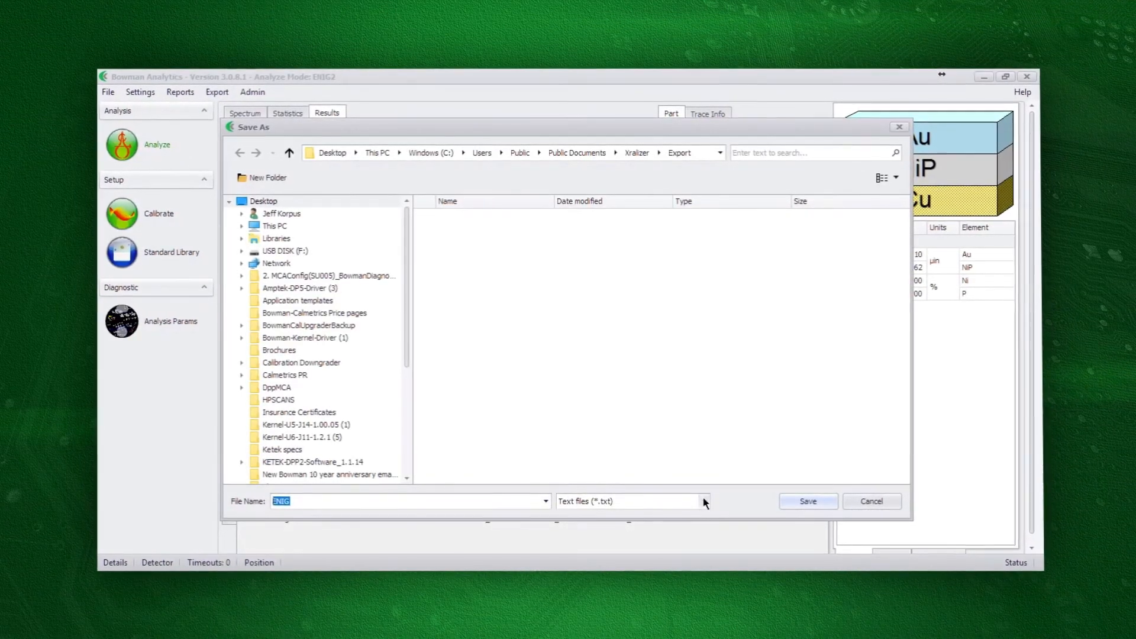